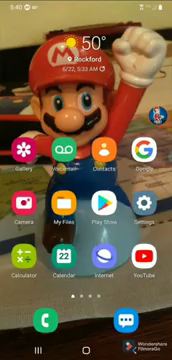
# Step: Scroll across the MediaFire file page to reach the APK download listing
pyautogui.hscroll(-3)
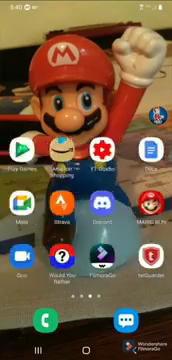
pyautogui.hscroll(-3)
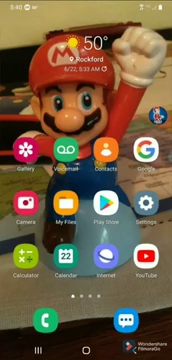
pyautogui.hscroll(-3)
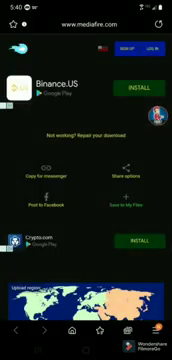
# Step: Install the downloaded Puffin APK through the Android package installer
pyautogui.click(147, 82)
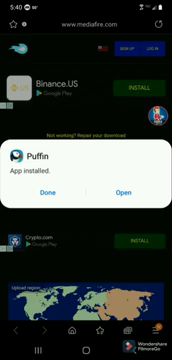
# Step: Launch Puffin, scroll the Wrapper Online Gold theme page, and show the browser menu
pyautogui.click(126, 152)
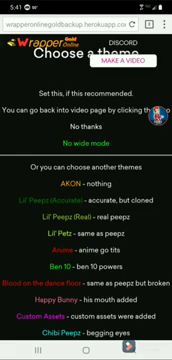
pyautogui.scroll(-3)
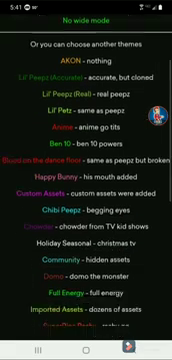
pyautogui.scroll(-3)
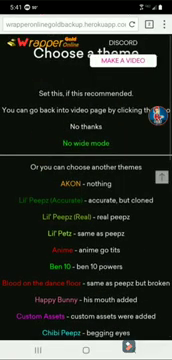
pyautogui.click(160, 18)
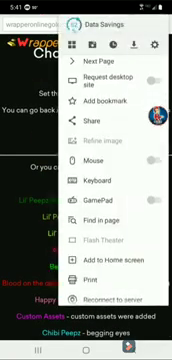